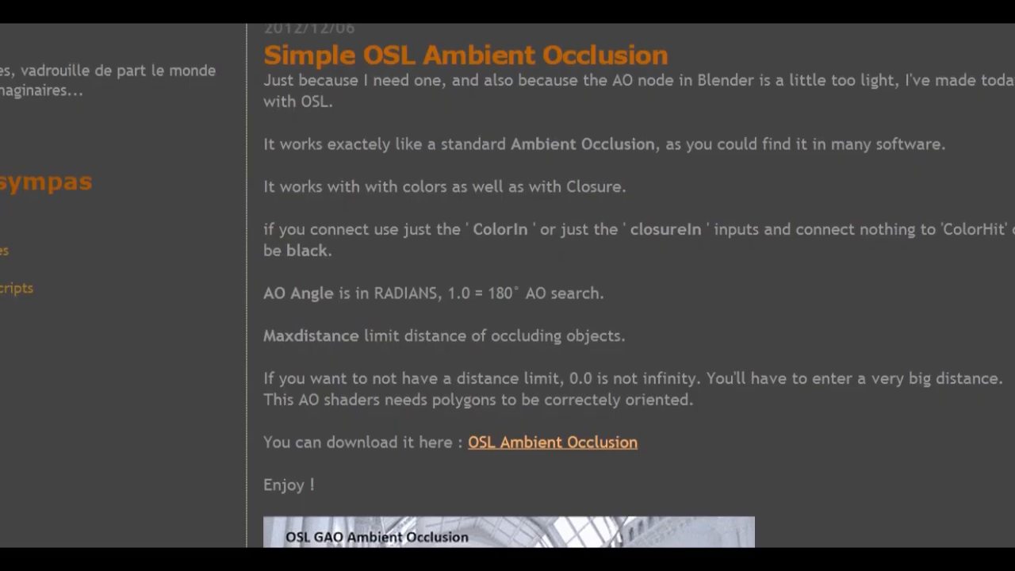
Step: Scroll down through the OSL ambient occlusion blog post to finish reading it
scroll(down, 3)
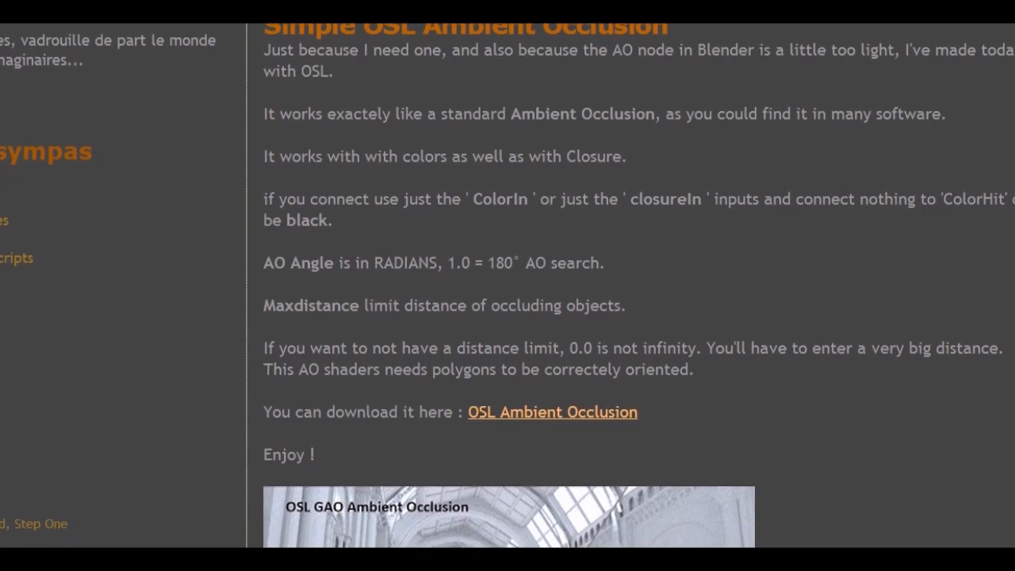
scroll(down, 3)
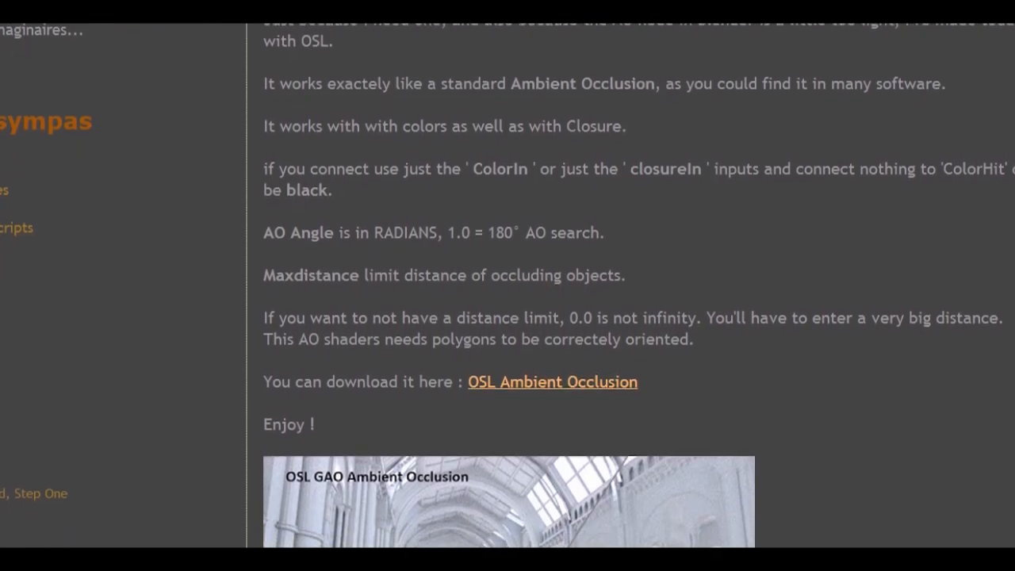
scroll(down, 3)
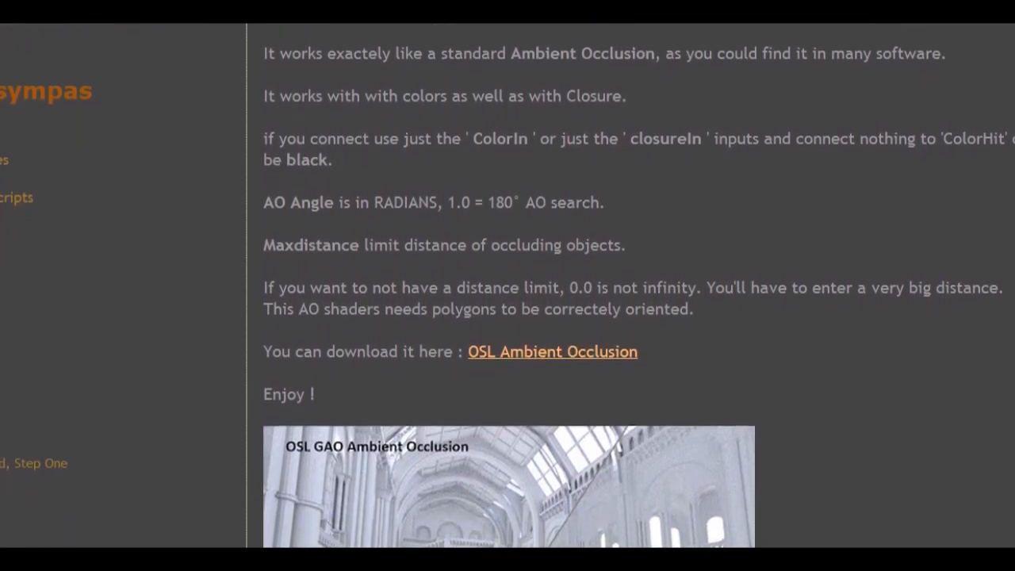
scroll(down, 3)
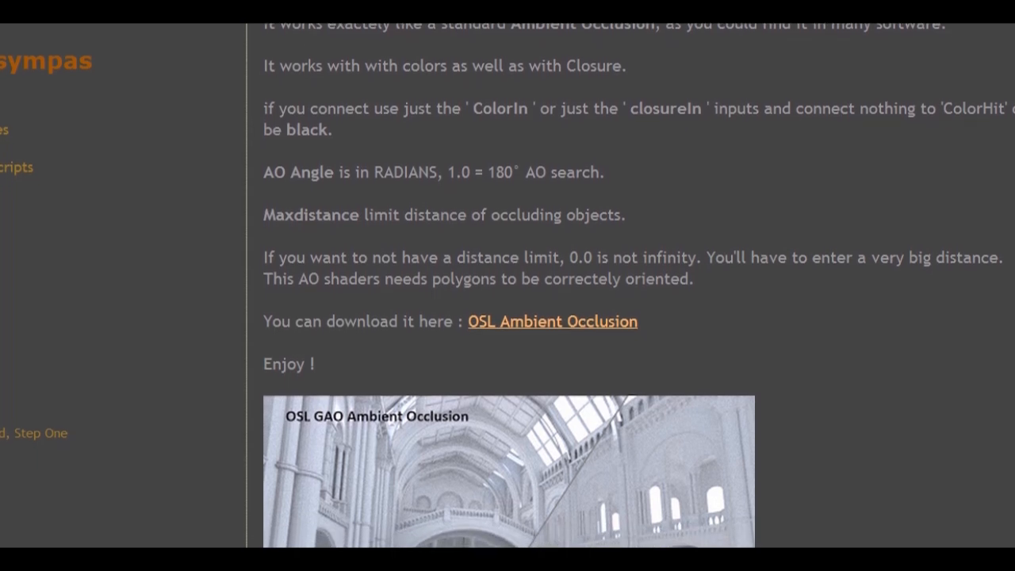
scroll(down, 3)
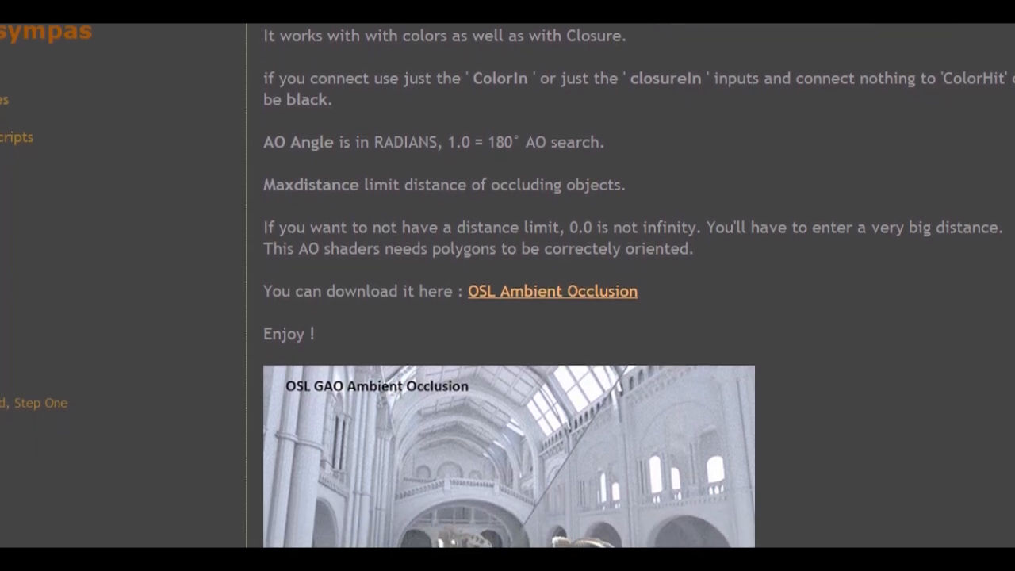
scroll(down, 3)
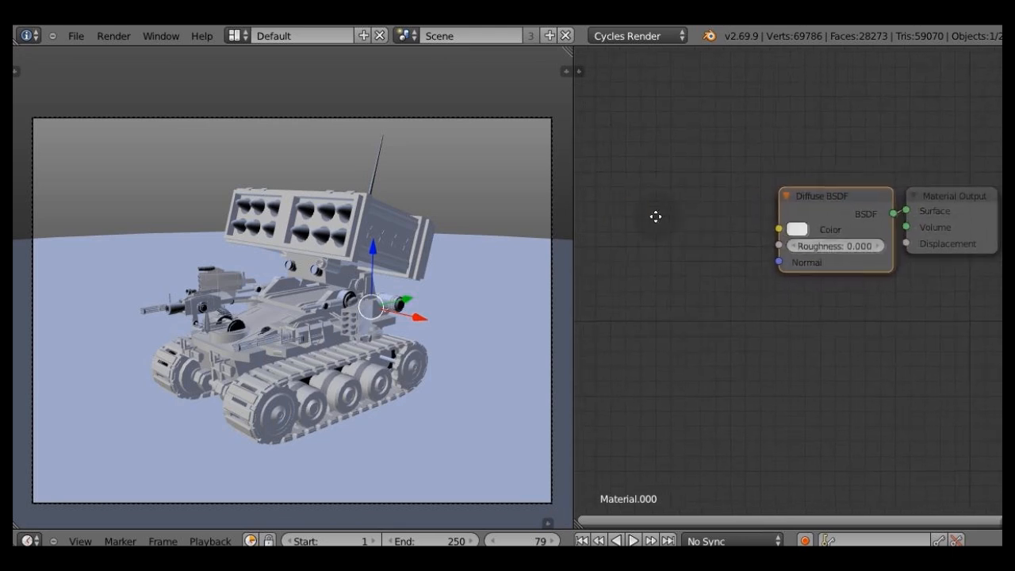
Step: Add a Script node and load the external GAO2.oso ambient-occlusion shader into it
click(595, 172)
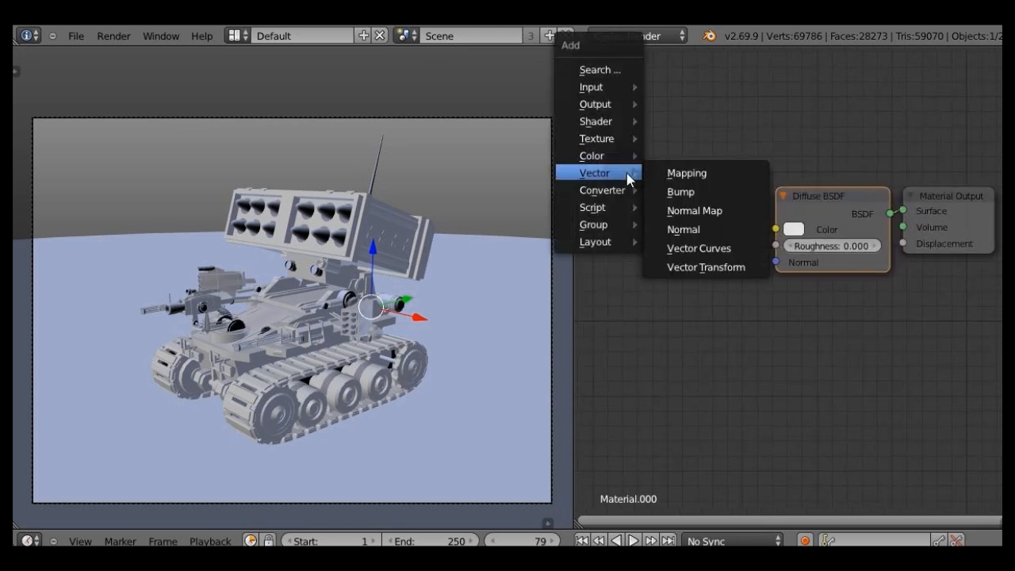
mouse_move(593, 207)
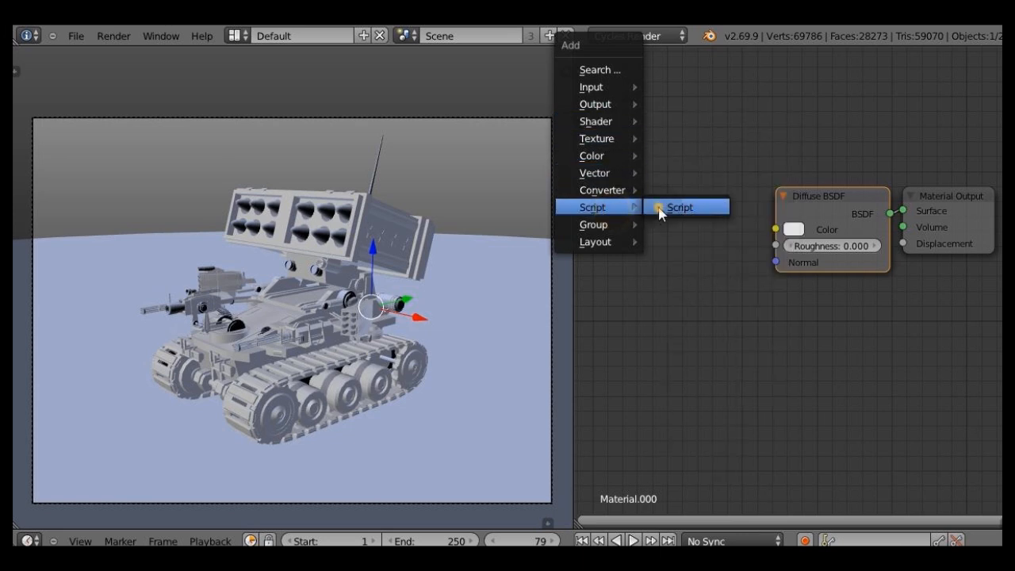
click(679, 207)
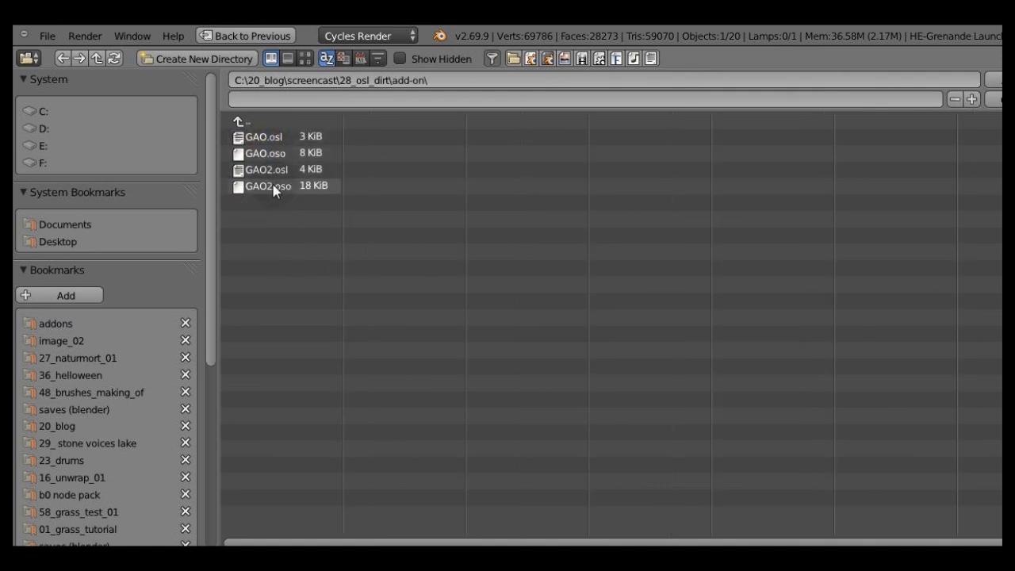
double_click(266, 186)
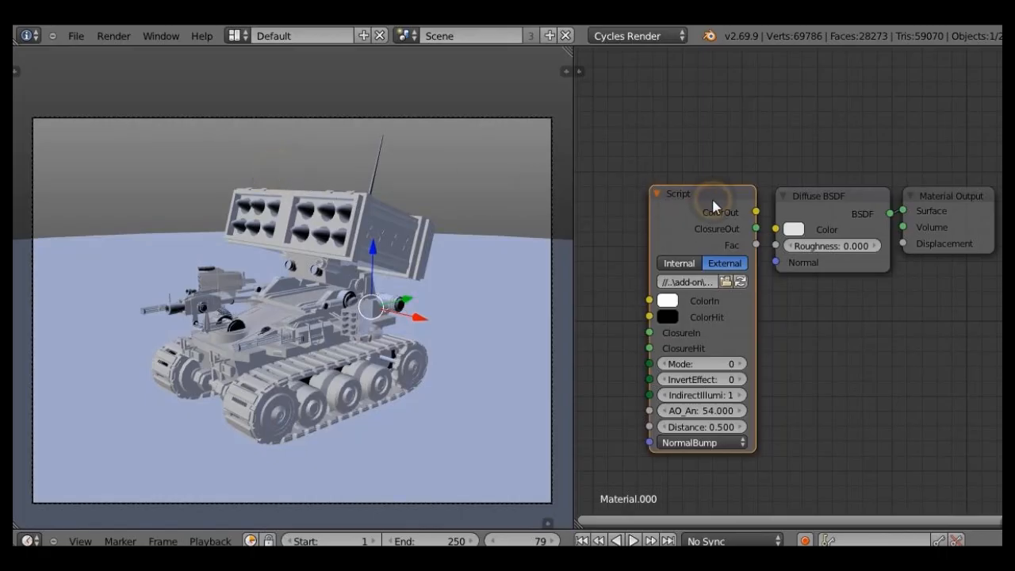